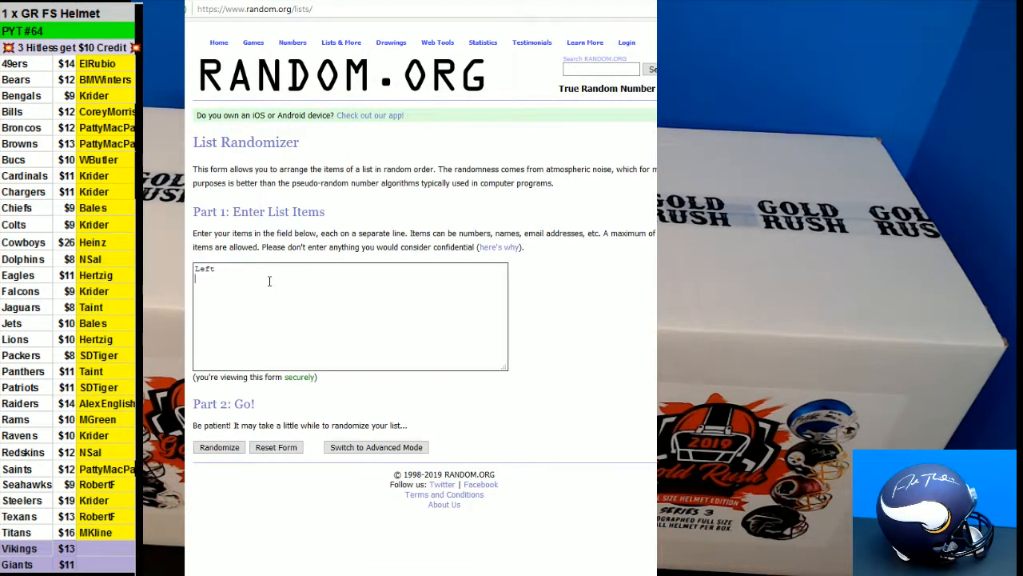
Add 'Right' as a second line under 'Left' in the list box.
{"action": "type", "text": "Right"}
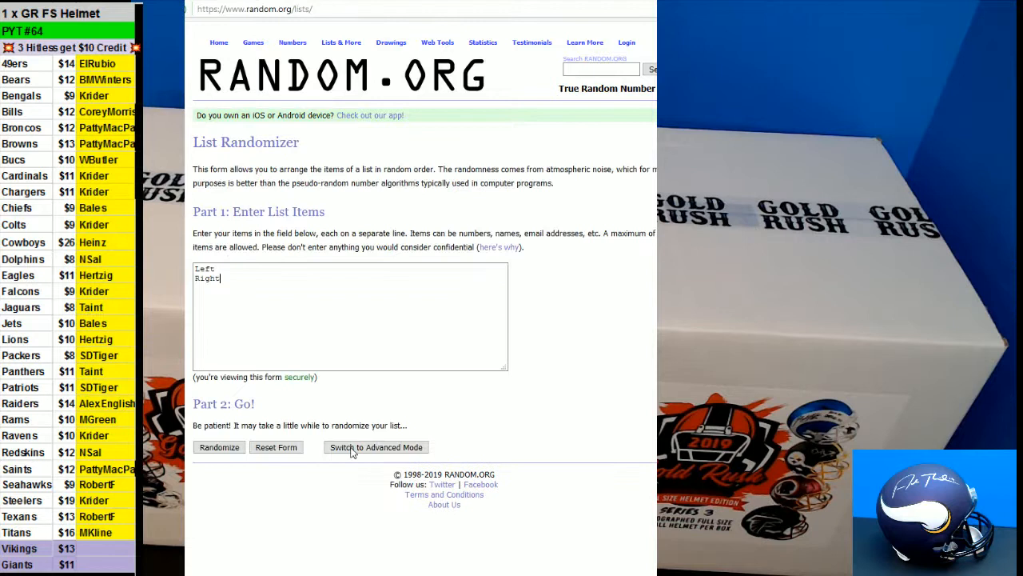
Randomize the Left/Right test list, then reshuffle it six more times.
{"action": "left_click", "coordinate": [220, 447]}
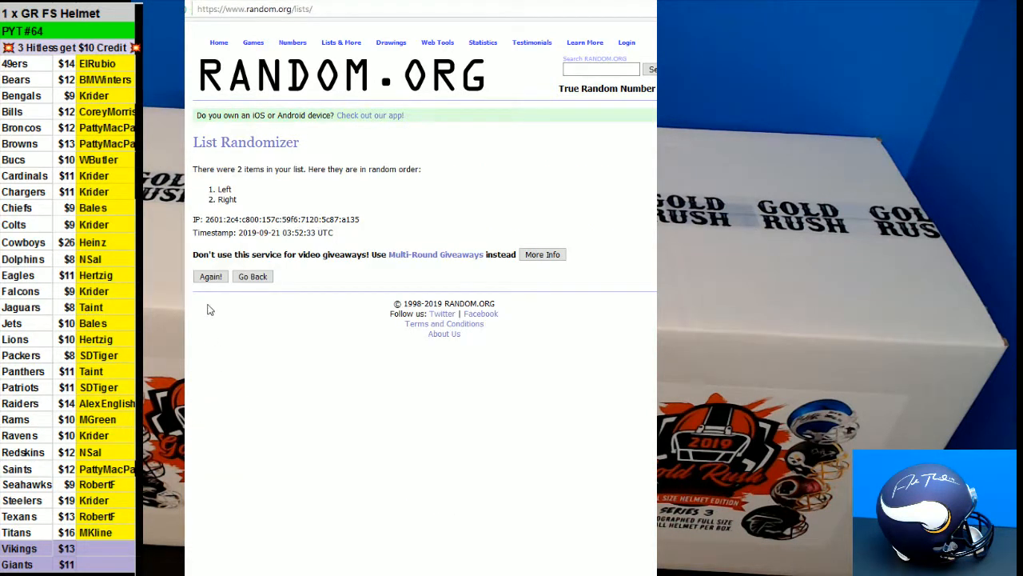
{"action": "left_click", "coordinate": [210, 275]}
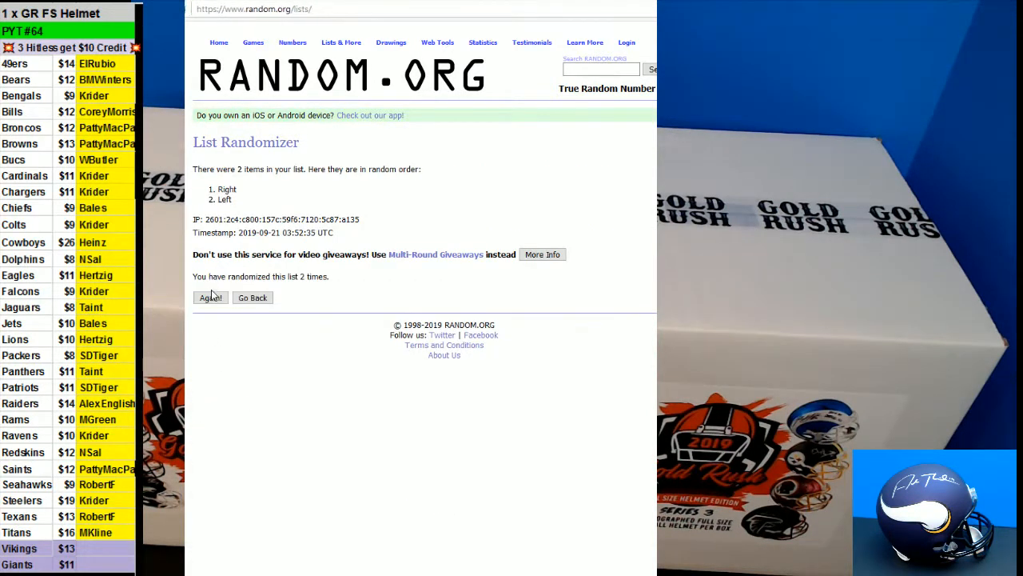
{"action": "left_click", "coordinate": [210, 297]}
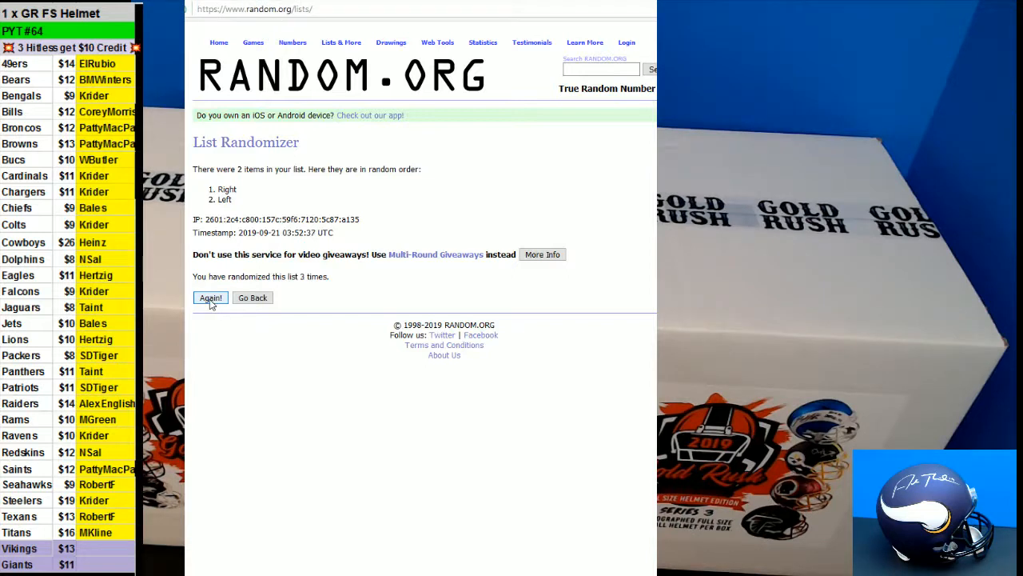
{"action": "left_click", "coordinate": [210, 298]}
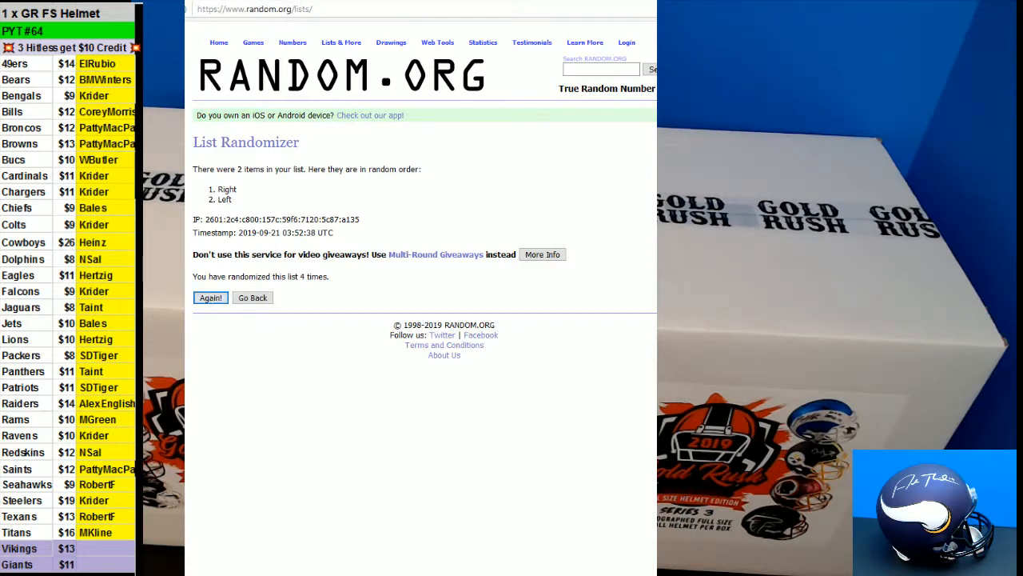
{"action": "left_click", "coordinate": [210, 298]}
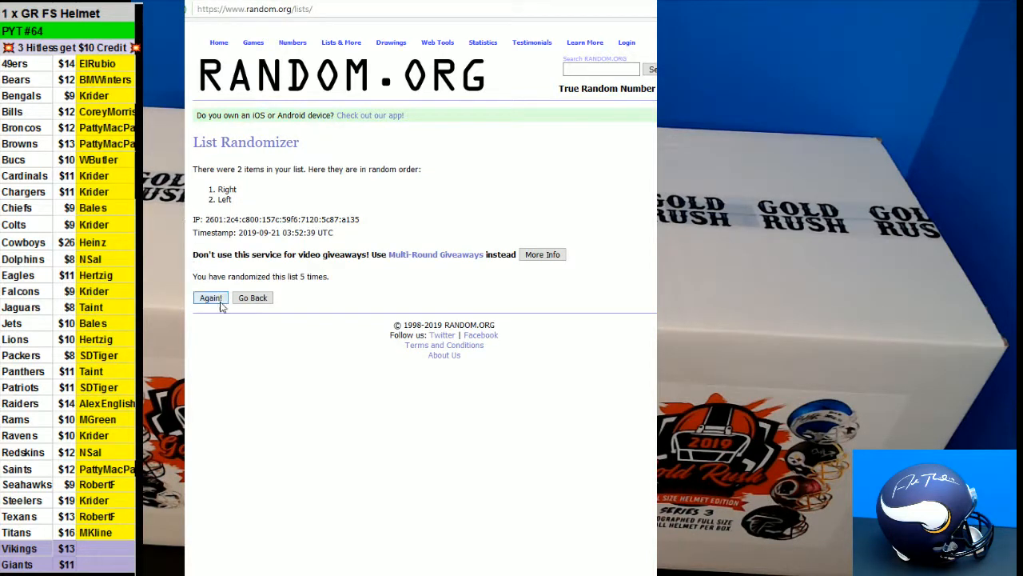
{"action": "left_click", "coordinate": [210, 297]}
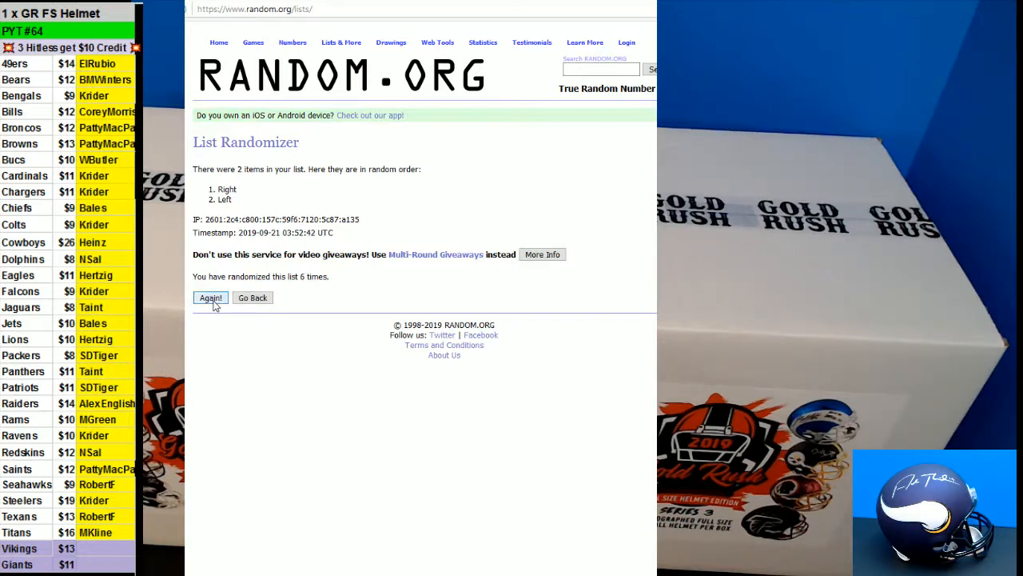
{"action": "left_click", "coordinate": [210, 297]}
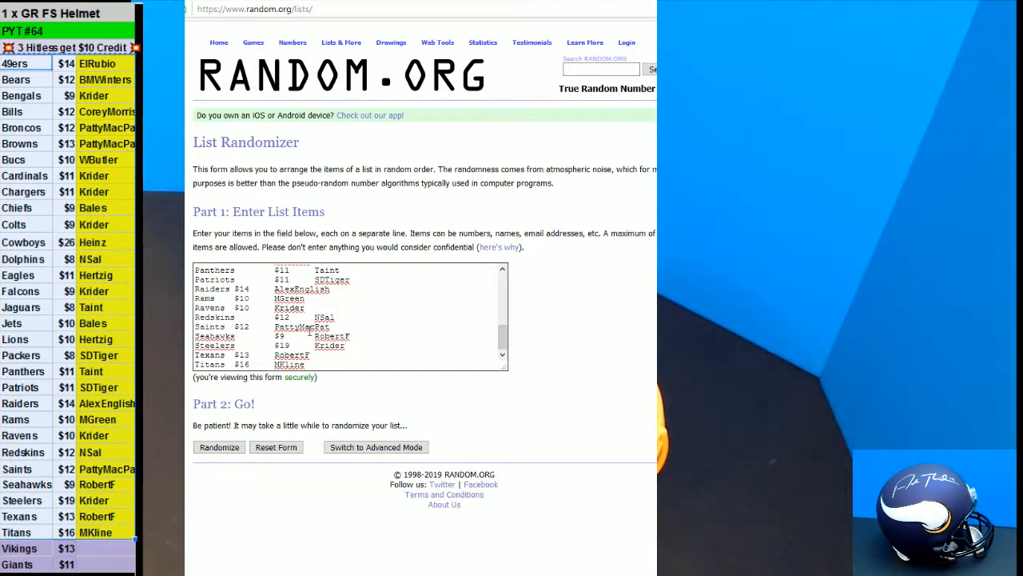
Randomize the 29-team list once, putting Dolphins $8 NSal first.
{"action": "left_click_drag", "start_coordinate": [196, 308], "coordinate": [336, 318]}
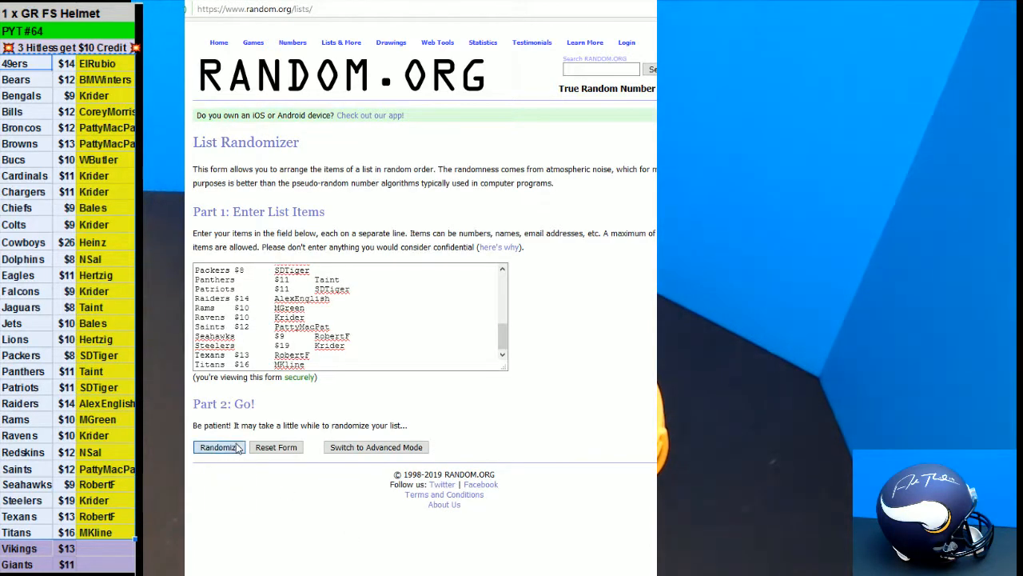
{"action": "left_click", "coordinate": [219, 447]}
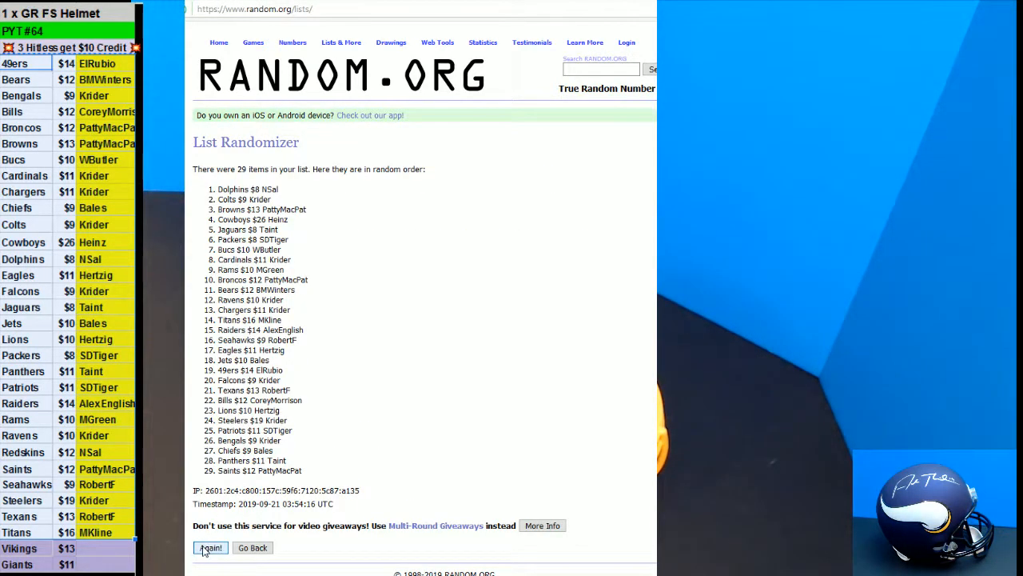
Reshuffle the team list five more times, leaving Cardinals $11 Krider on top.
{"action": "left_click", "coordinate": [210, 548]}
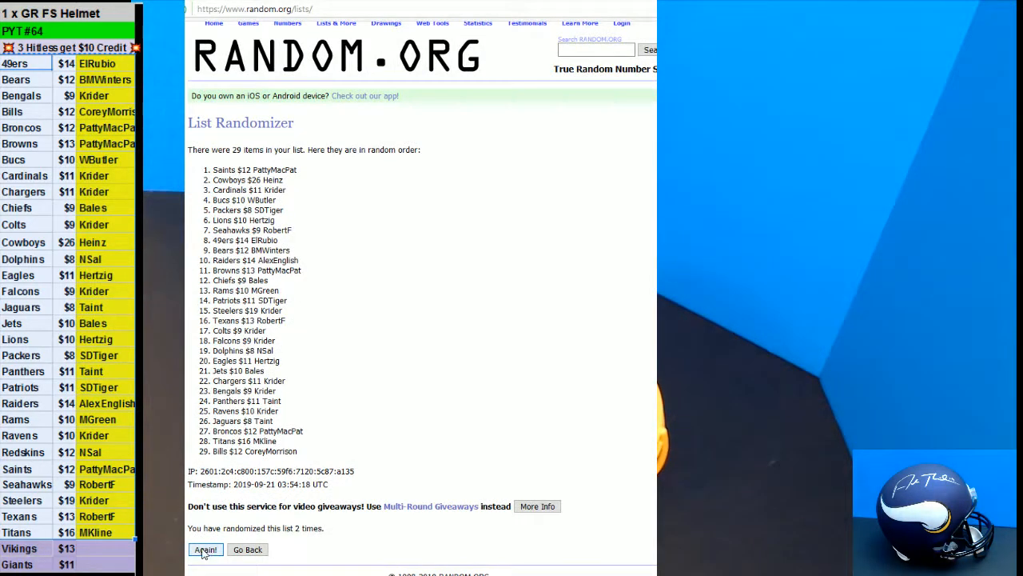
{"action": "left_click", "coordinate": [206, 550]}
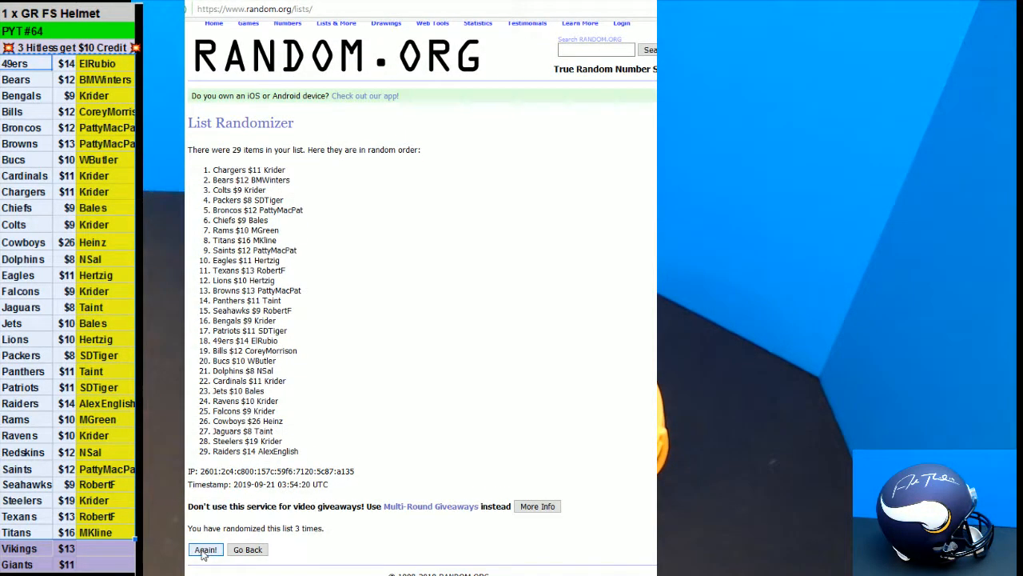
{"action": "left_click", "coordinate": [205, 550]}
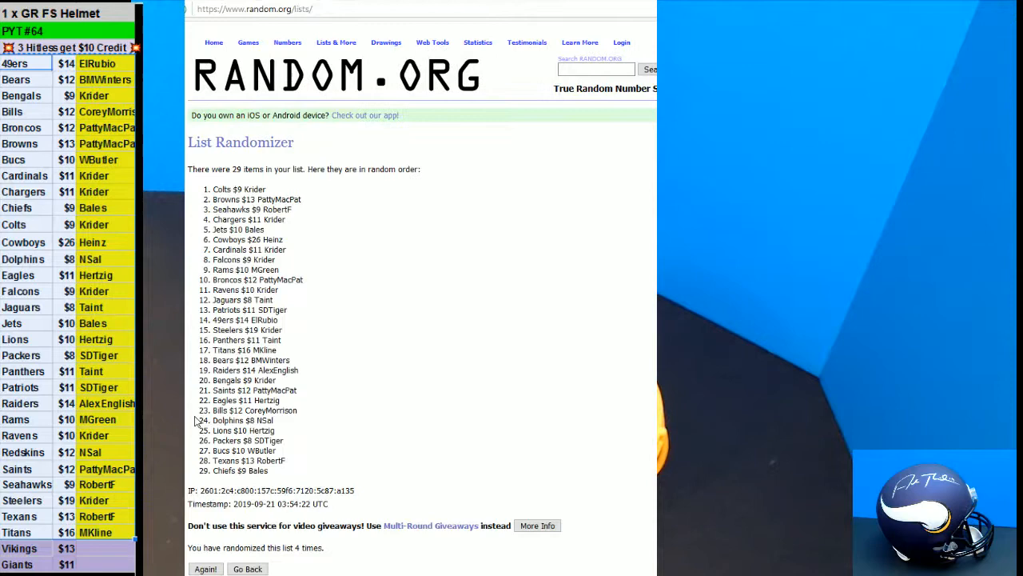
{"action": "left_click", "coordinate": [205, 568]}
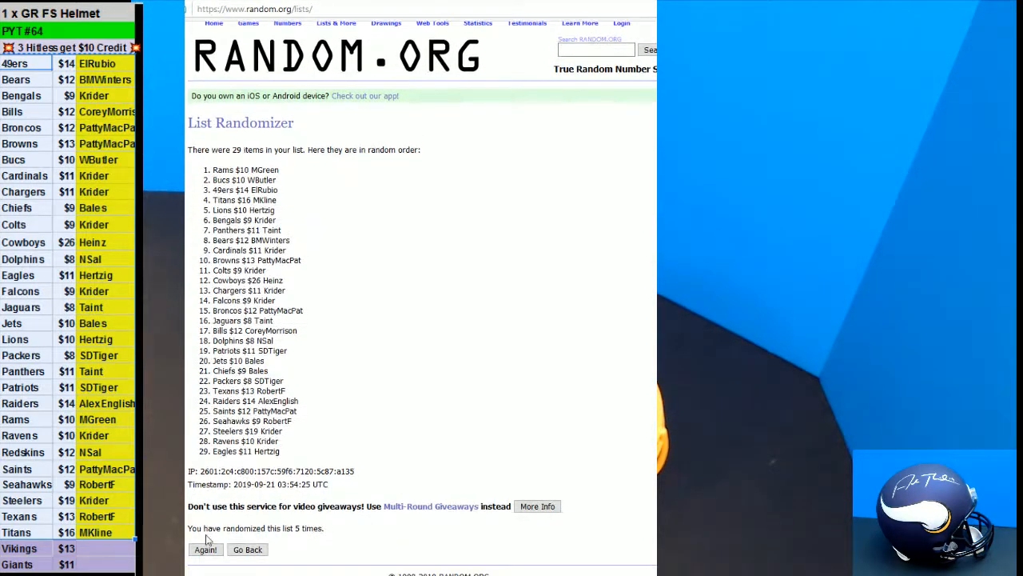
{"action": "left_click", "coordinate": [205, 550]}
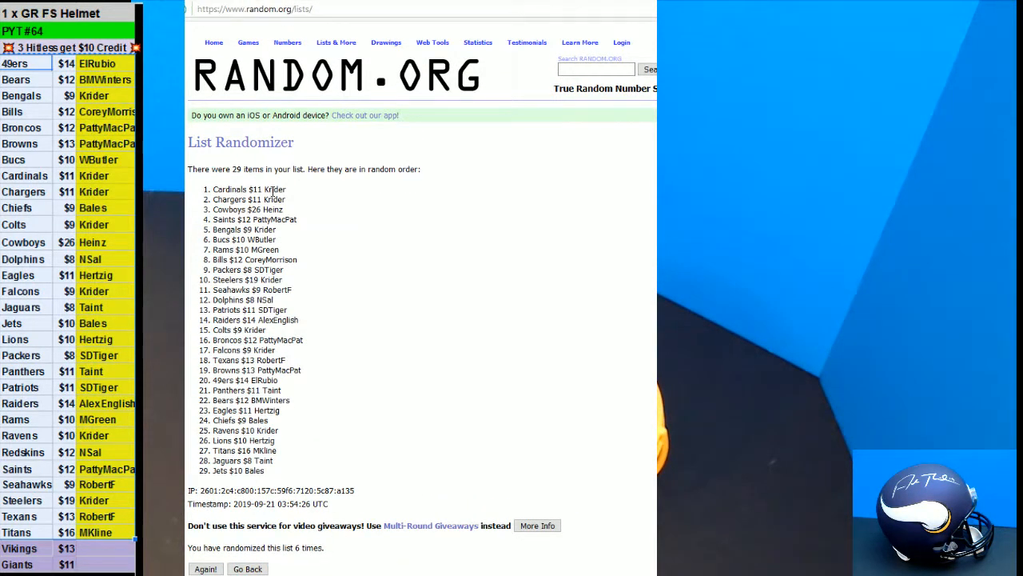